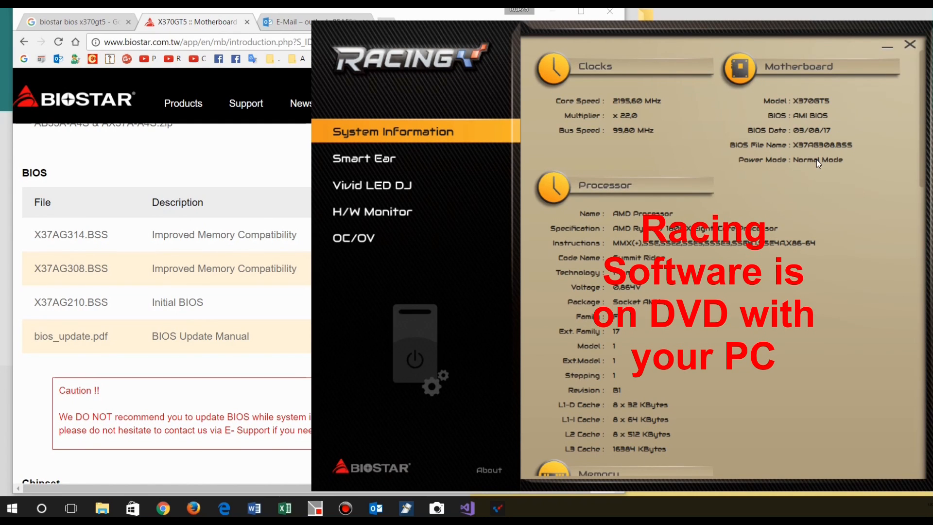
{"action": "mouse_move", "coordinate": [875, 149]}
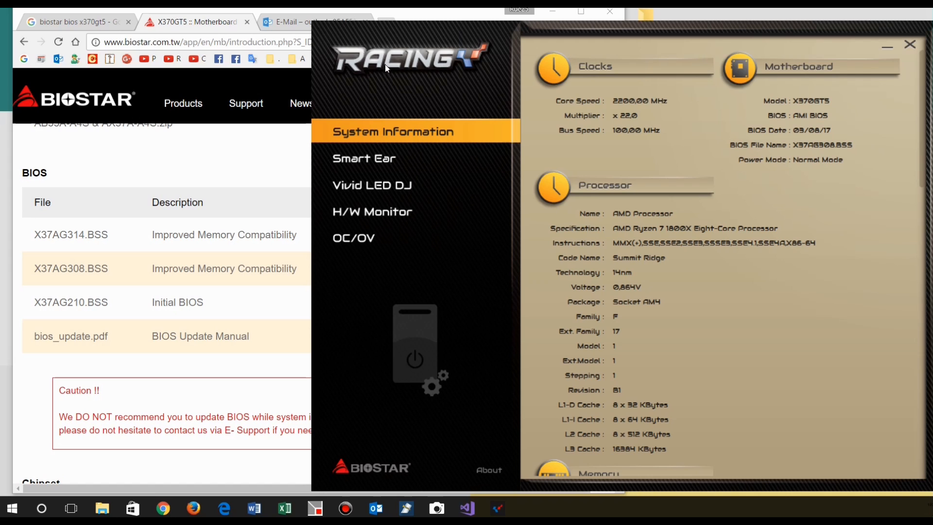
{"action": "mouse_move", "coordinate": [440, 62]}
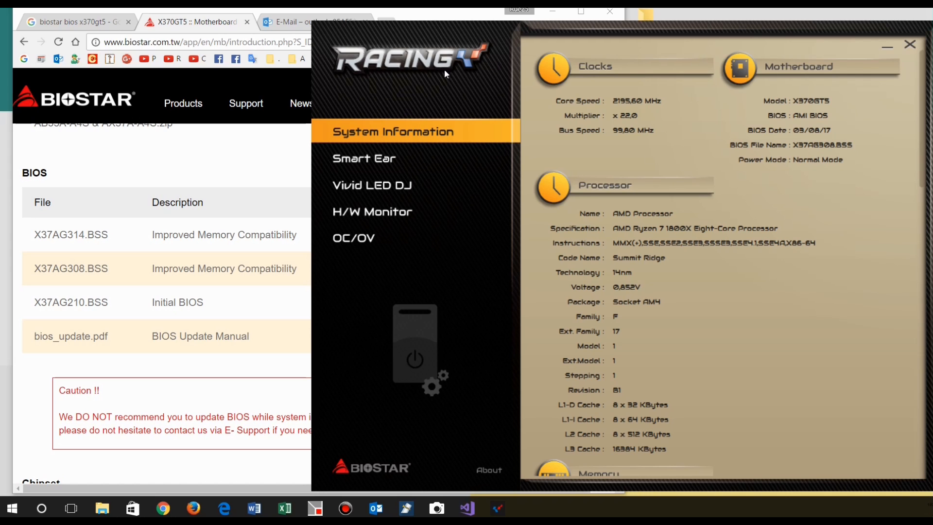
{"action": "mouse_move", "coordinate": [717, 104]}
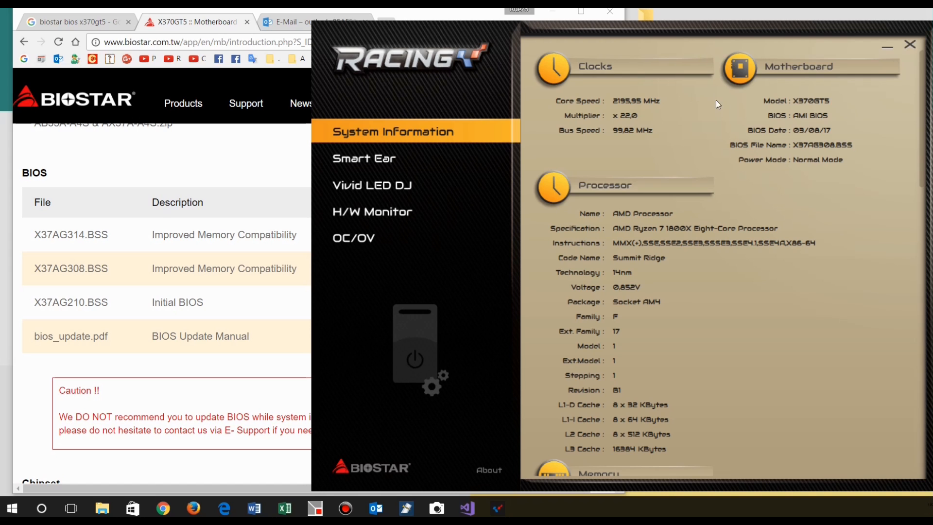
{"action": "mouse_move", "coordinate": [470, 143]}
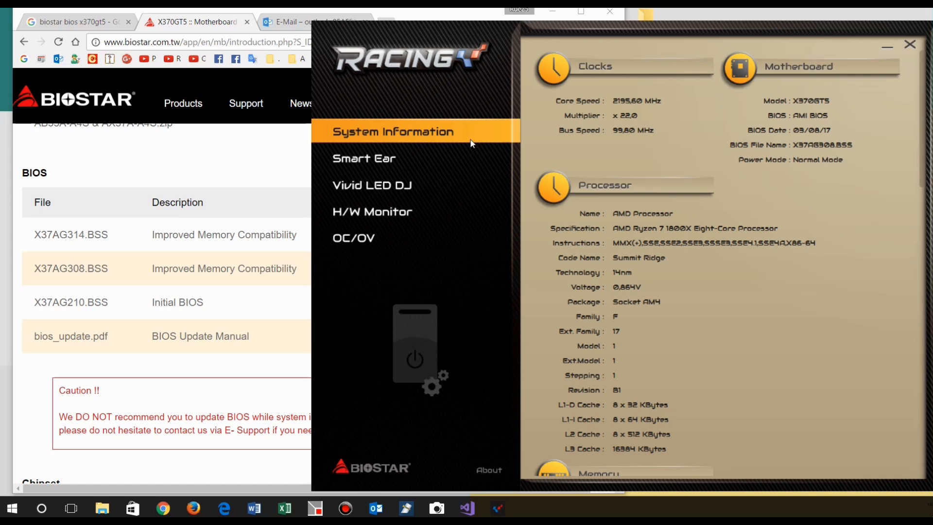
{"action": "mouse_move", "coordinate": [790, 109]}
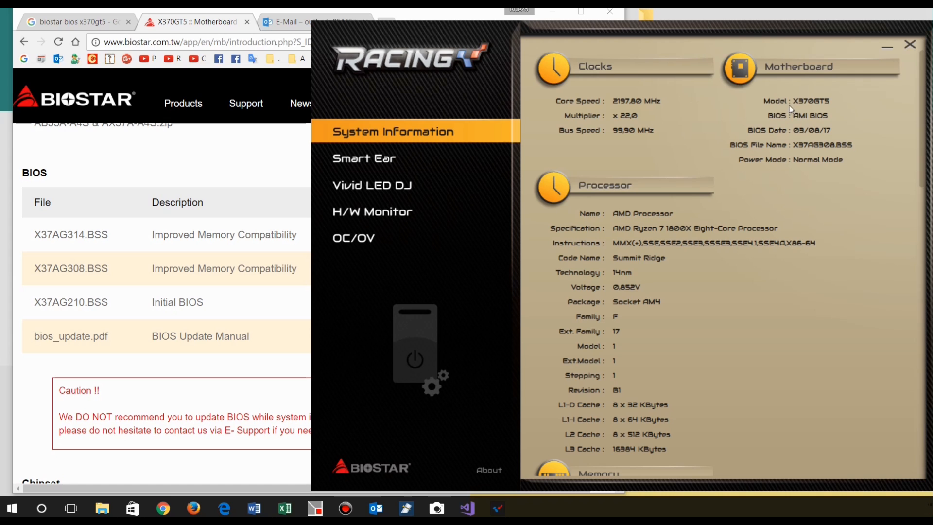
{"action": "mouse_move", "coordinate": [751, 72]}
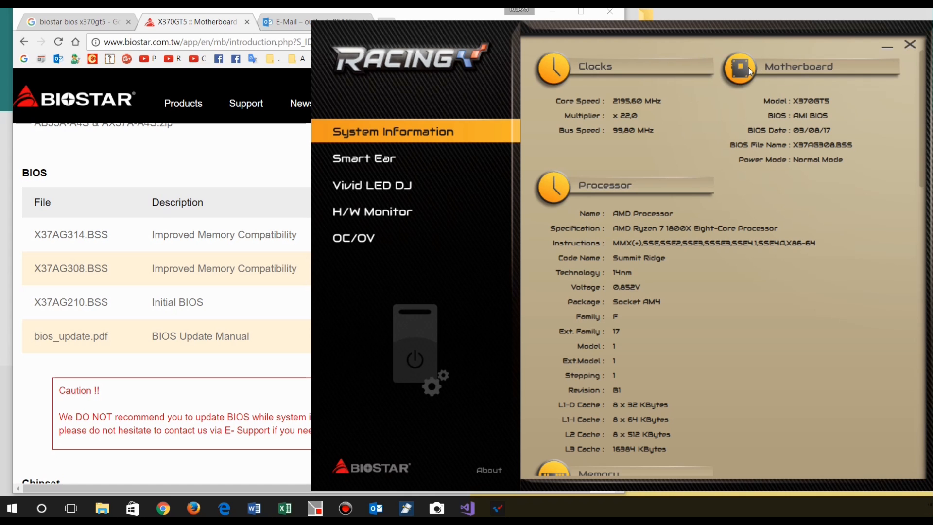
{"action": "mouse_move", "coordinate": [786, 107]}
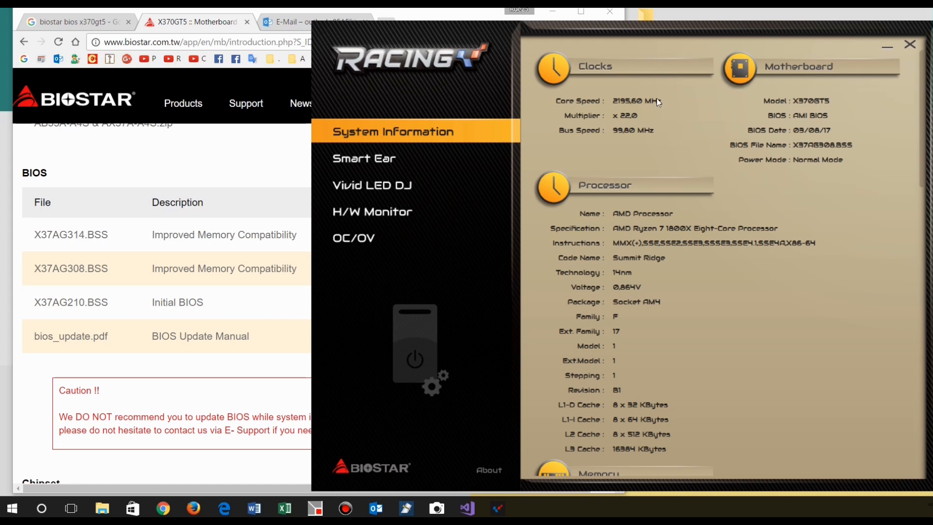
Open the Biostar X370GT5 product page and scroll to its BIOS list (X37AG314, X37AG308, X37AG210).
{"action": "left_click", "coordinate": [74, 22]}
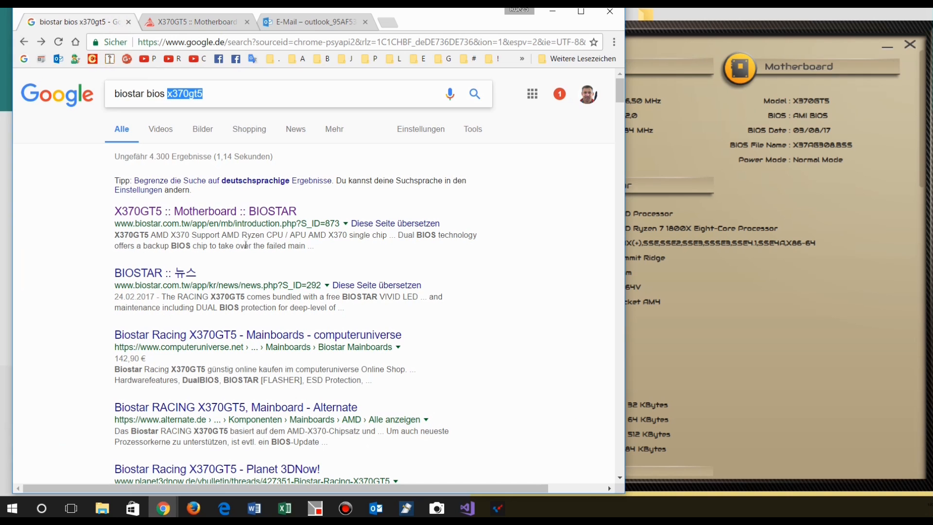
{"action": "left_click", "coordinate": [205, 211]}
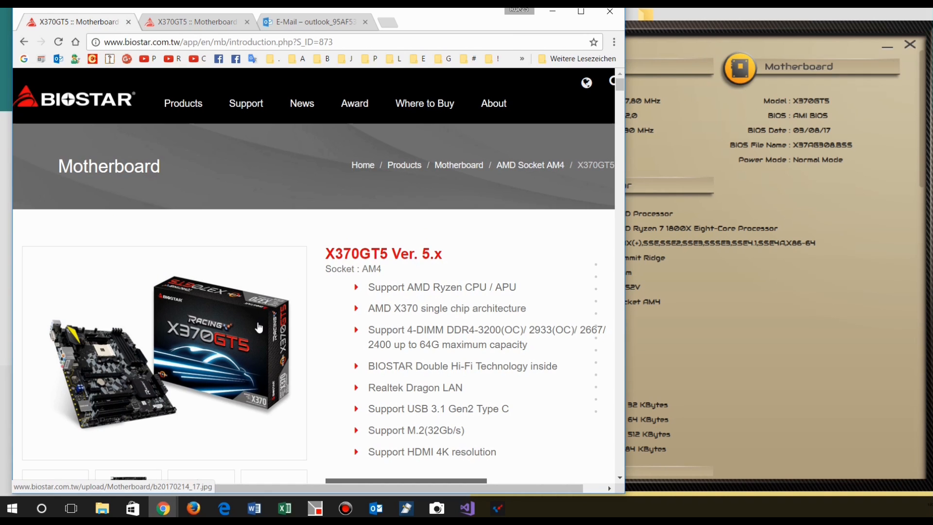
{"action": "scroll", "scroll_direction": "down", "scroll_amount": 3}
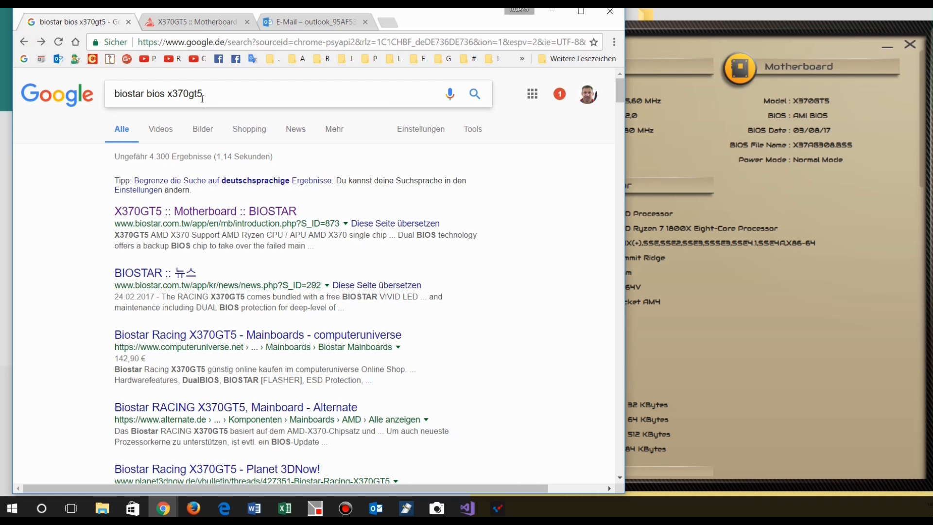
{"action": "mouse_move", "coordinate": [206, 210]}
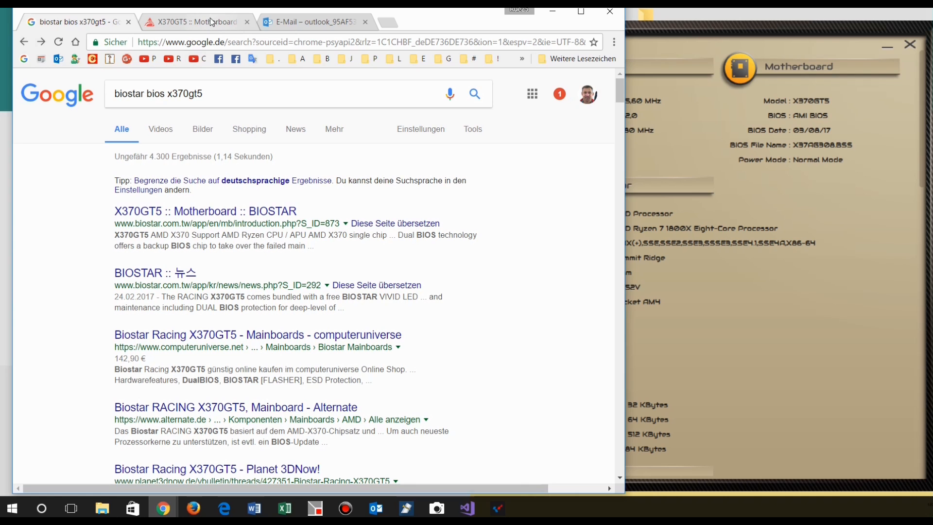
{"action": "left_click", "coordinate": [205, 211]}
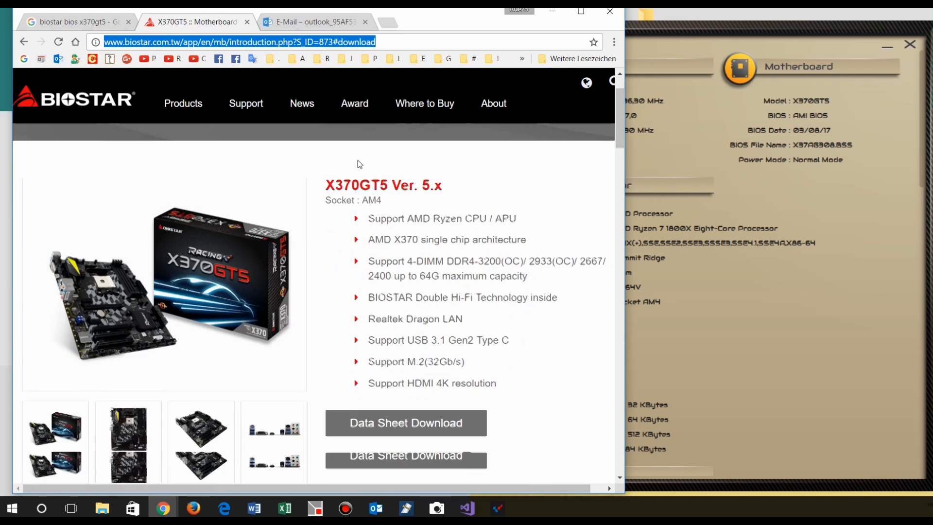
{"action": "scroll", "scroll_direction": "down", "scroll_amount": 3}
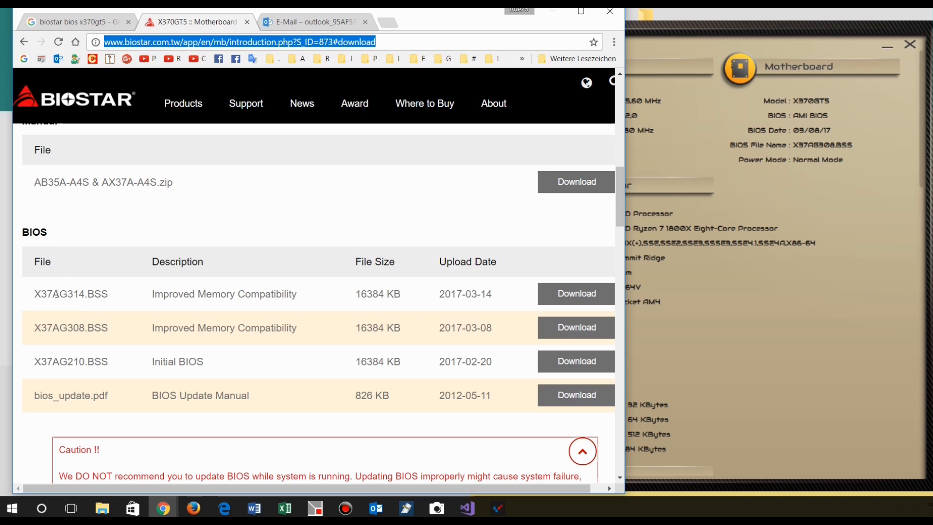
Mark installed X37AG308.BSS, then download X37AG314 in plain .BSS format.
{"action": "double_click", "coordinate": [65, 328]}
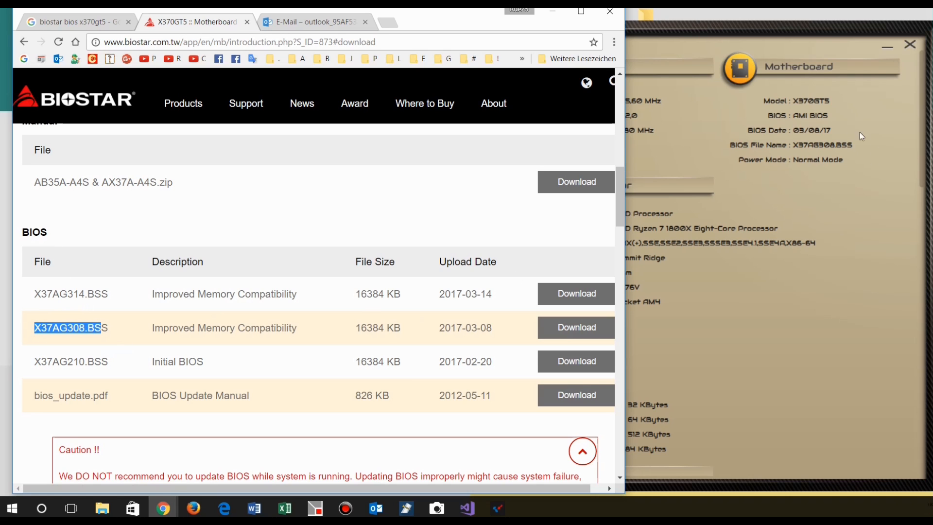
{"action": "mouse_move", "coordinate": [575, 327]}
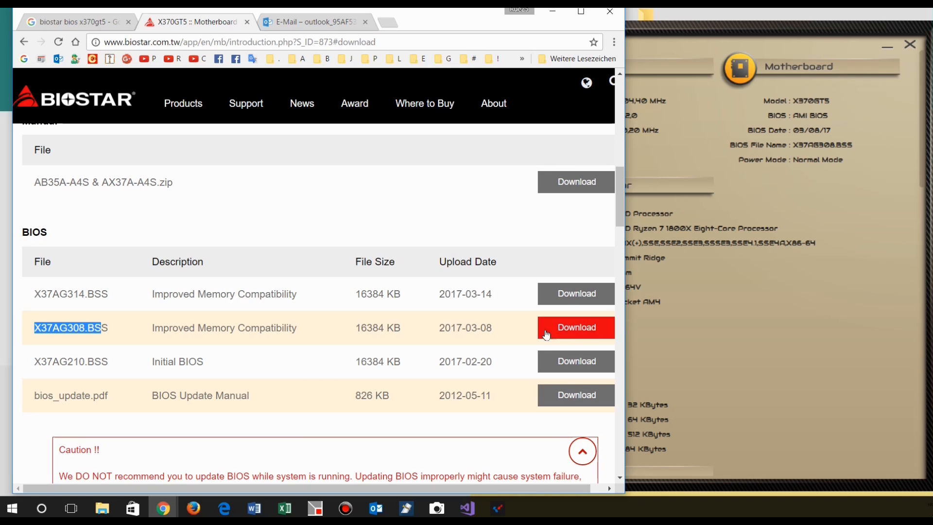
{"action": "mouse_move", "coordinate": [576, 294]}
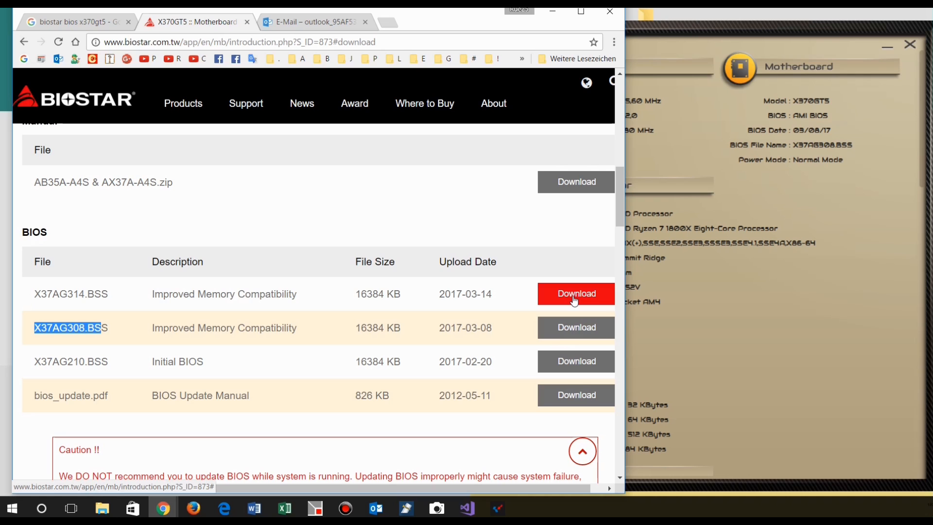
{"action": "left_click", "coordinate": [575, 293]}
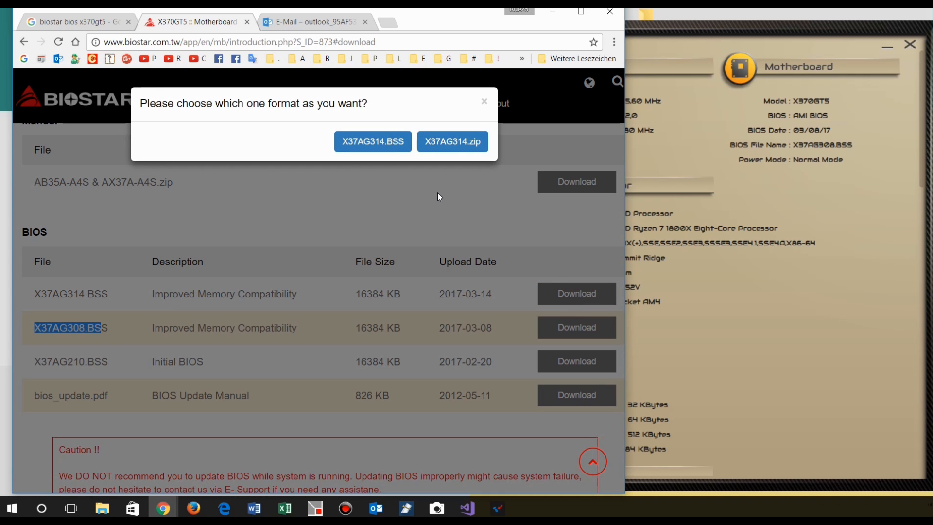
{"action": "mouse_move", "coordinate": [372, 141]}
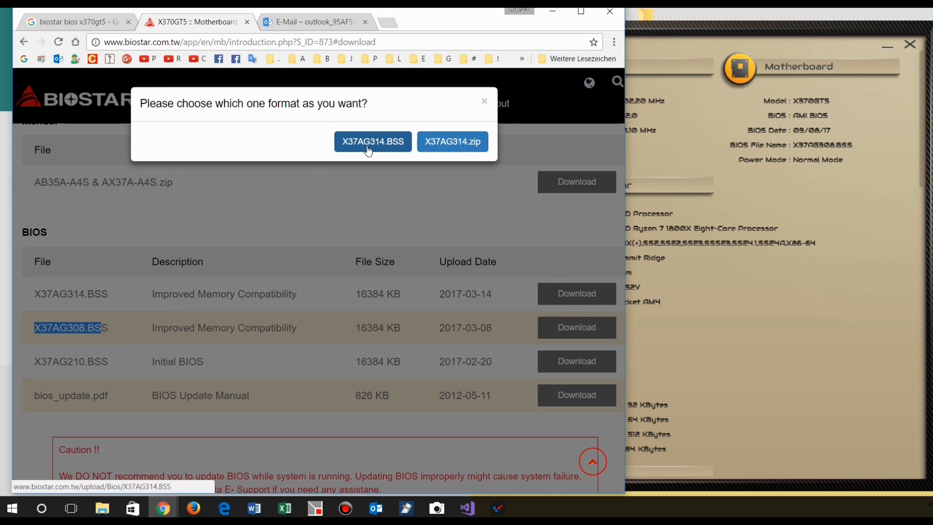
{"action": "mouse_move", "coordinate": [383, 146]}
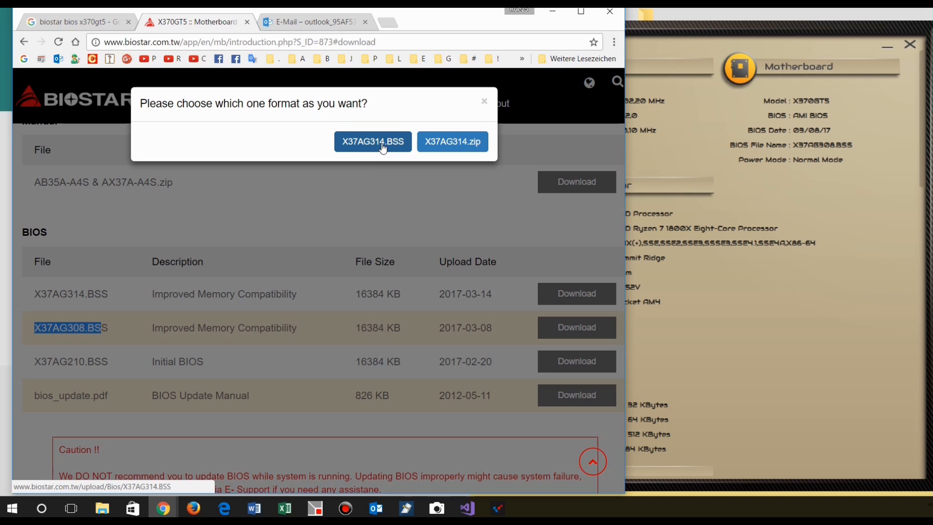
{"action": "left_click", "coordinate": [373, 141]}
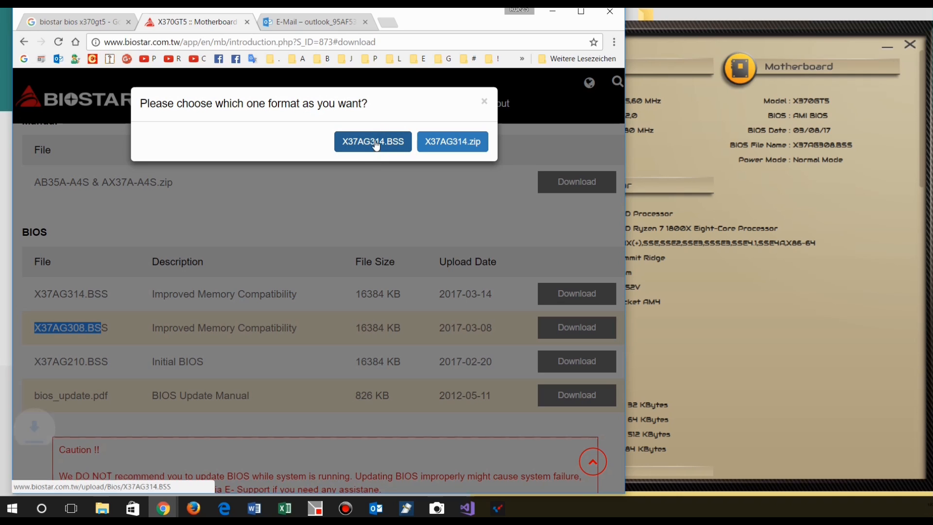
{"action": "left_click", "coordinate": [373, 142]}
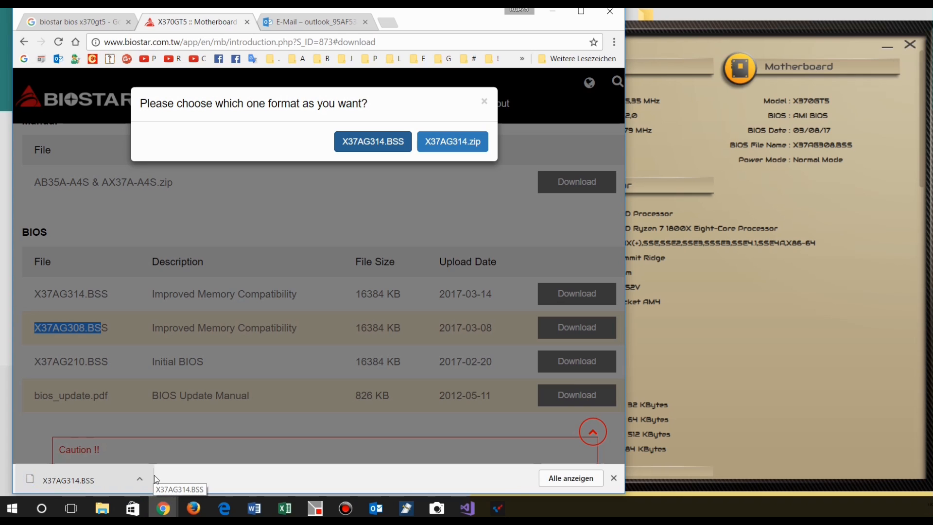
{"action": "mouse_move", "coordinate": [283, 380]}
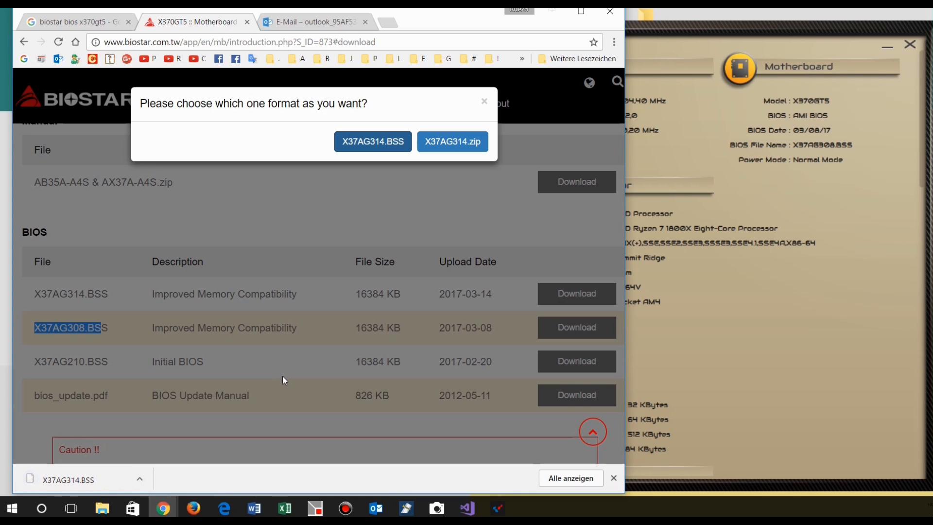
Show the downloaded X37AG314.BSS in its folder via 'In Ordner anzeigen'.
{"action": "left_click", "coordinate": [139, 478]}
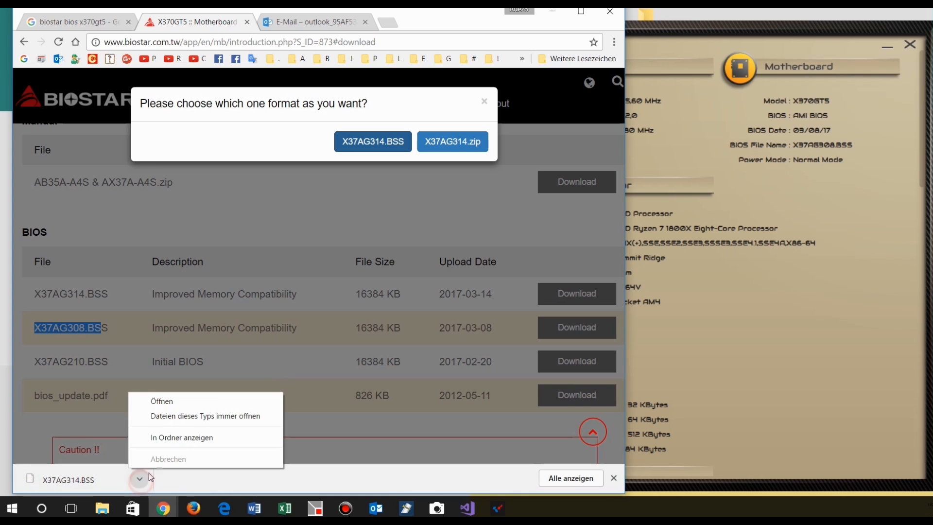
{"action": "left_click", "coordinate": [181, 437]}
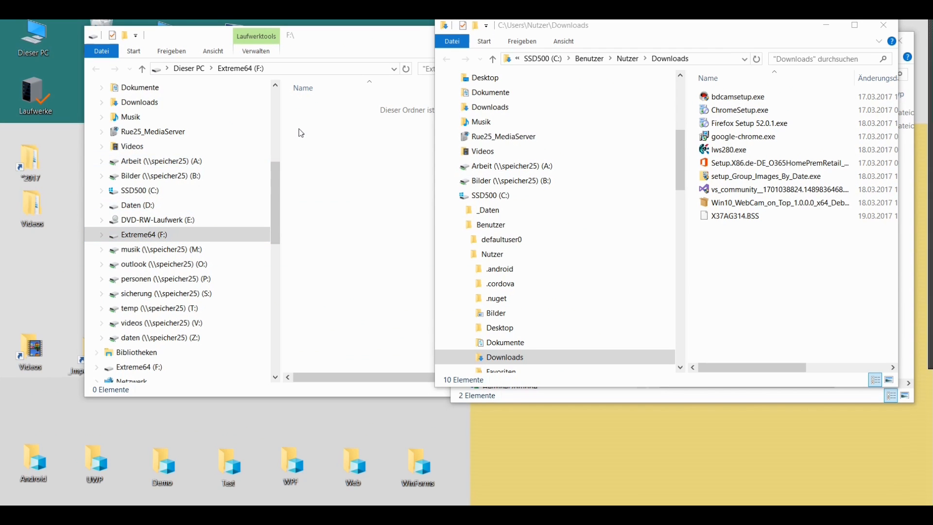
Drop X37AG314.BSS (16 MB) onto the Extreme64 (F:) USB drive.
{"action": "left_click", "coordinate": [736, 215]}
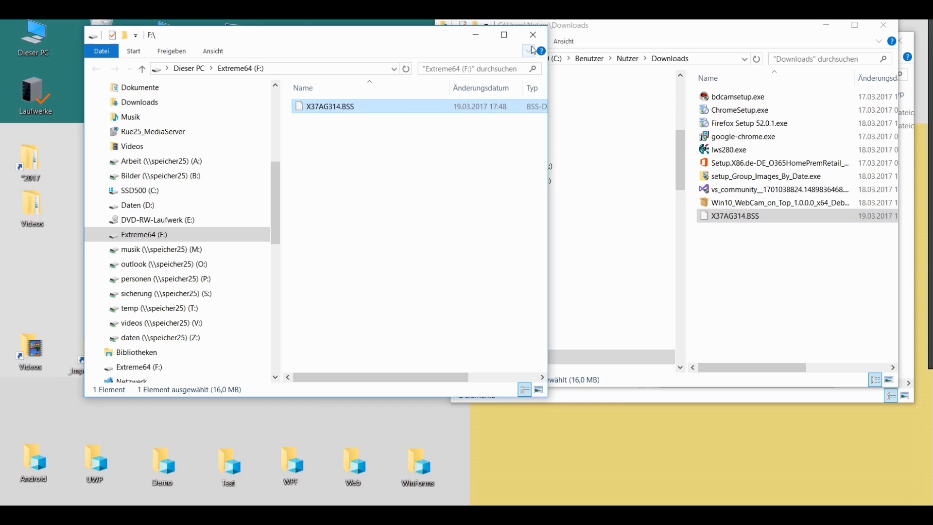
{"action": "mouse_move", "coordinate": [474, 34]}
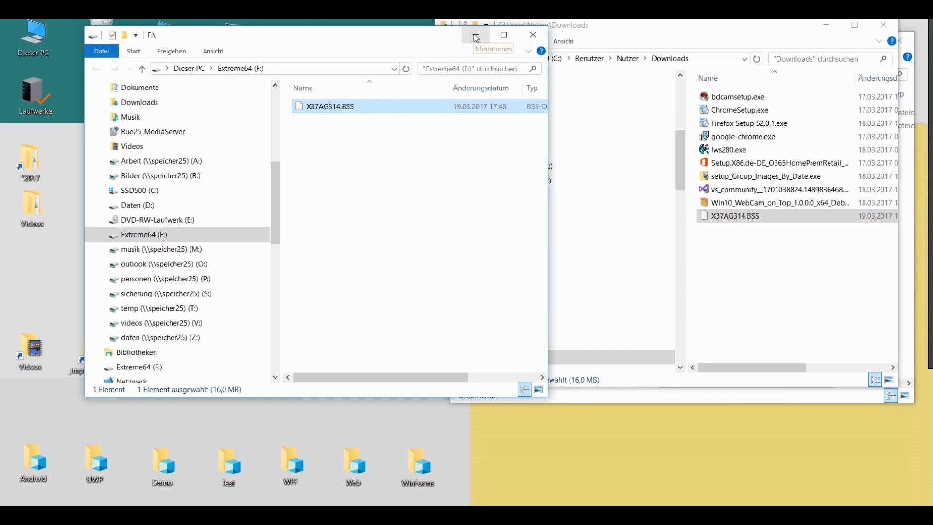
{"action": "mouse_move", "coordinate": [474, 35]}
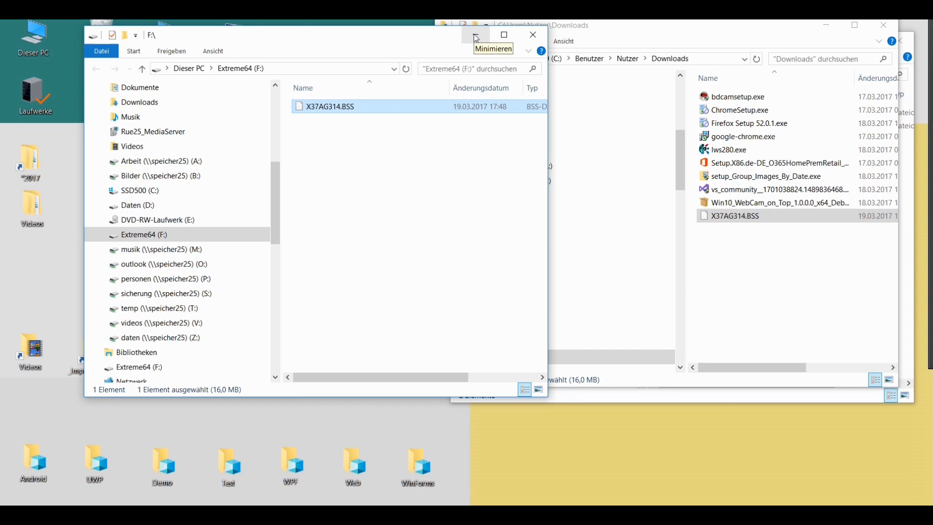